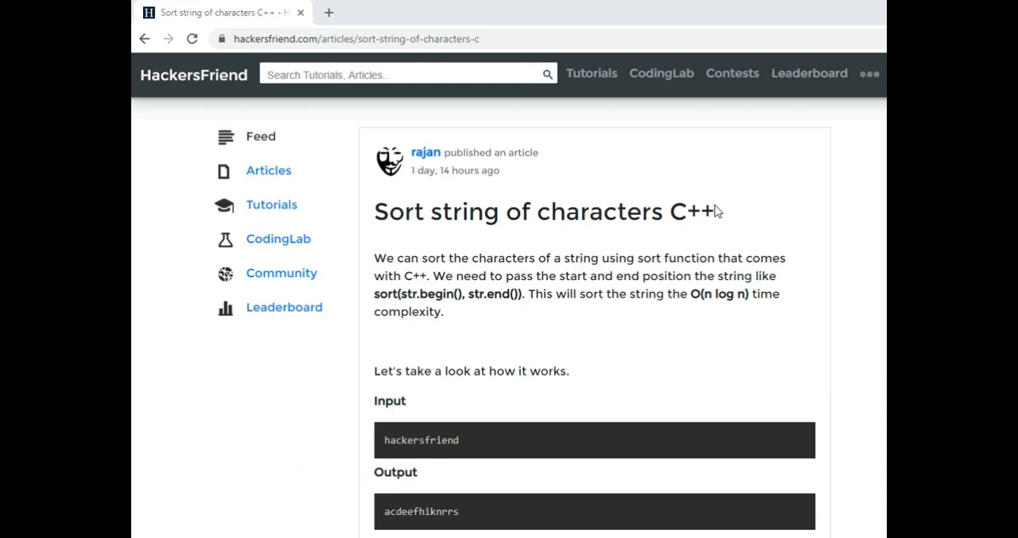
{"action": "mouse_move", "coordinate": [424, 333]}
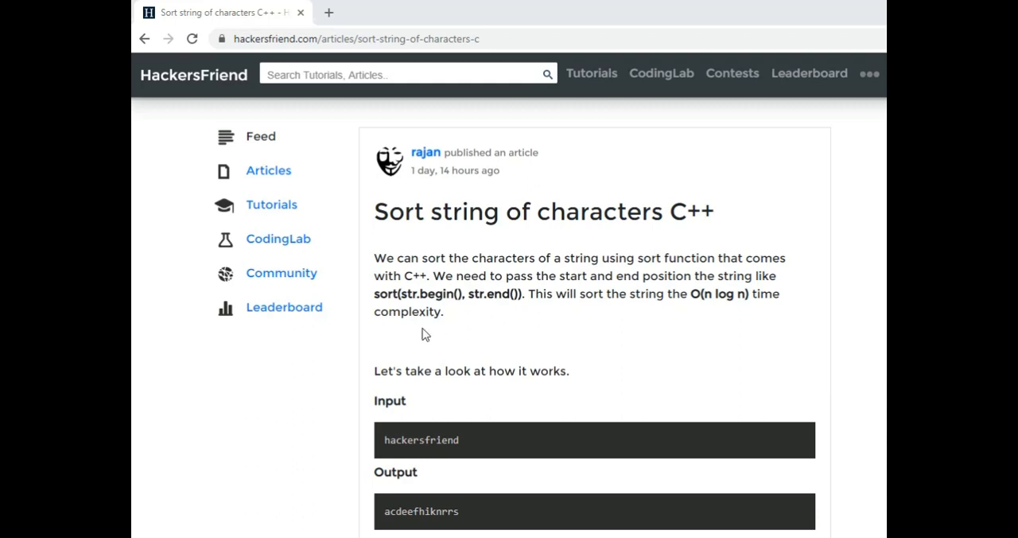
- Select and edit lines of code in sort_char_string.cpp in the editor
{"action": "double_click", "coordinate": [421, 439]}
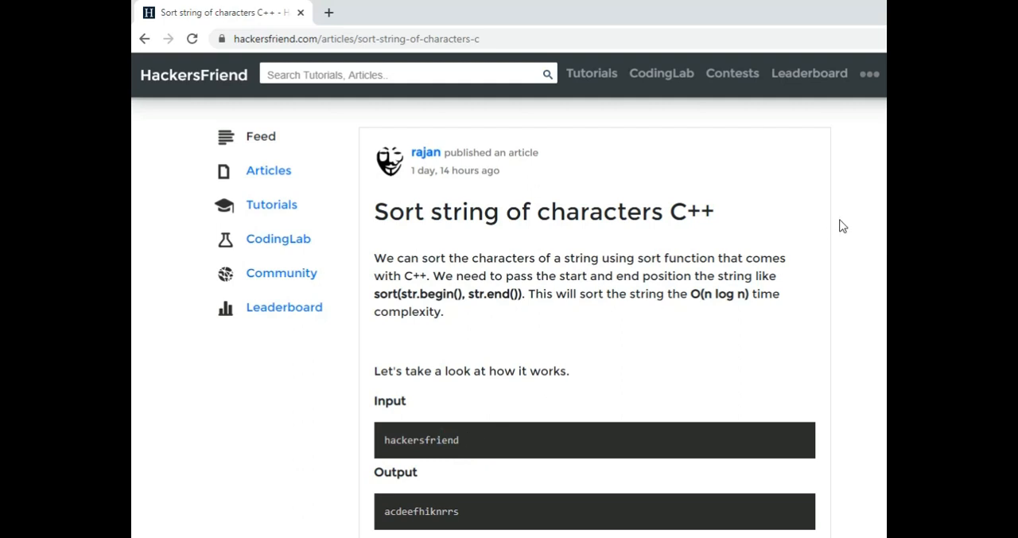
{"action": "scroll", "scroll_direction": "down", "scroll_amount": 3}
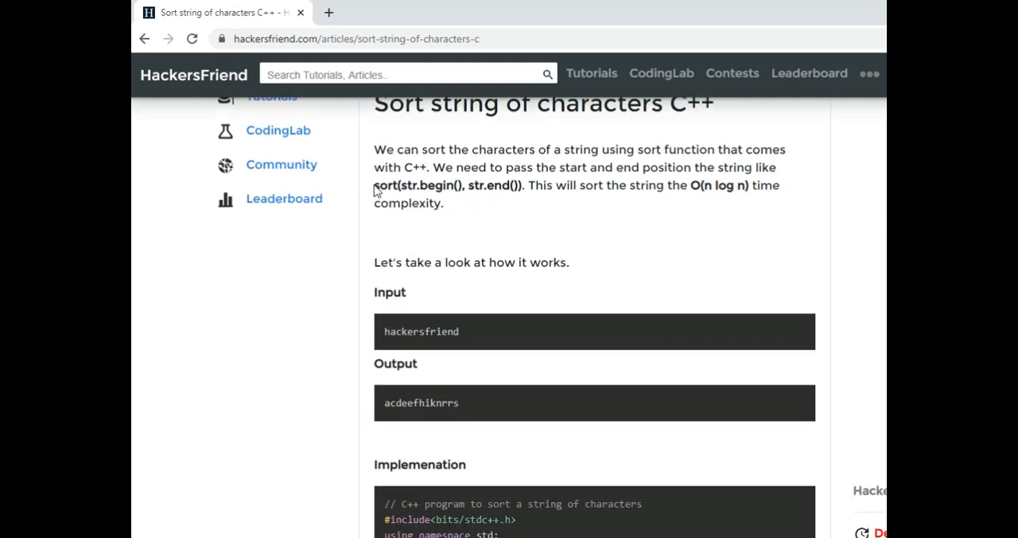
{"action": "double_click", "coordinate": [383, 185]}
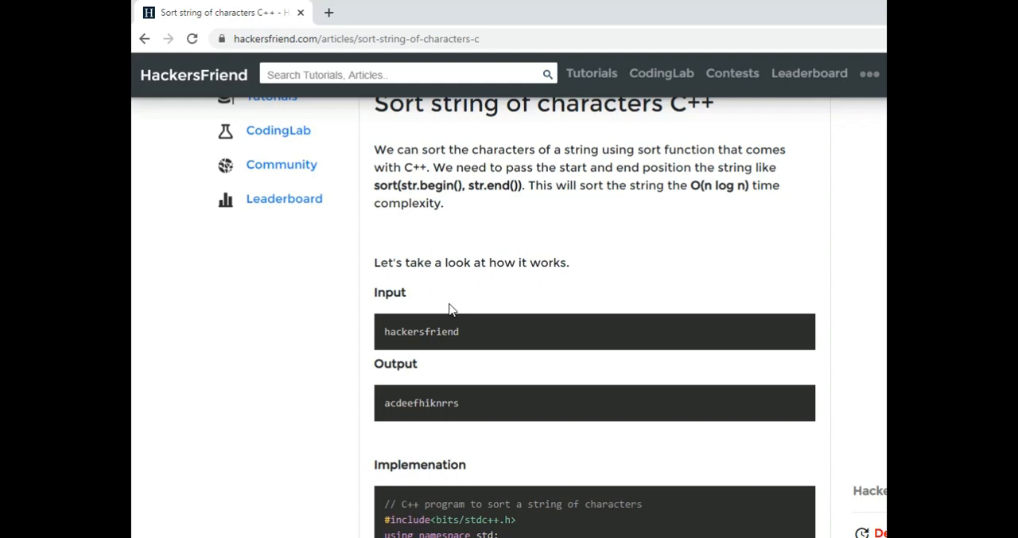
{"action": "mouse_move", "coordinate": [405, 185]}
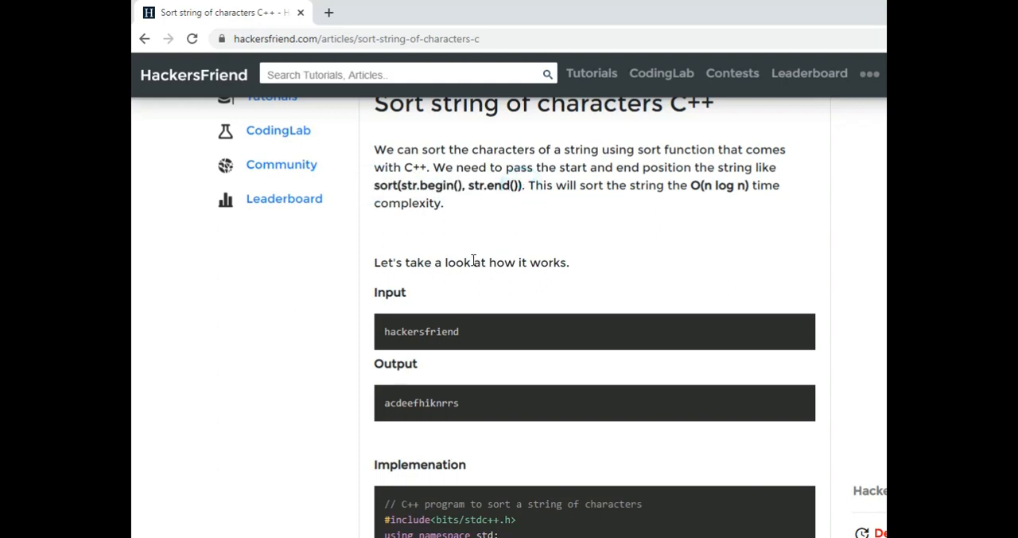
{"action": "mouse_move", "coordinate": [674, 236]}
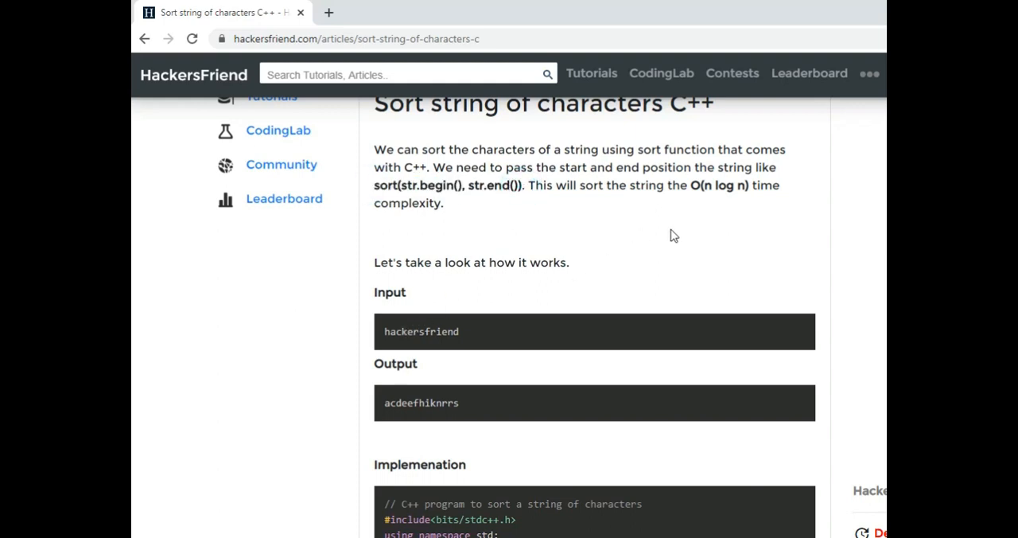
{"action": "double_click", "coordinate": [719, 185]}
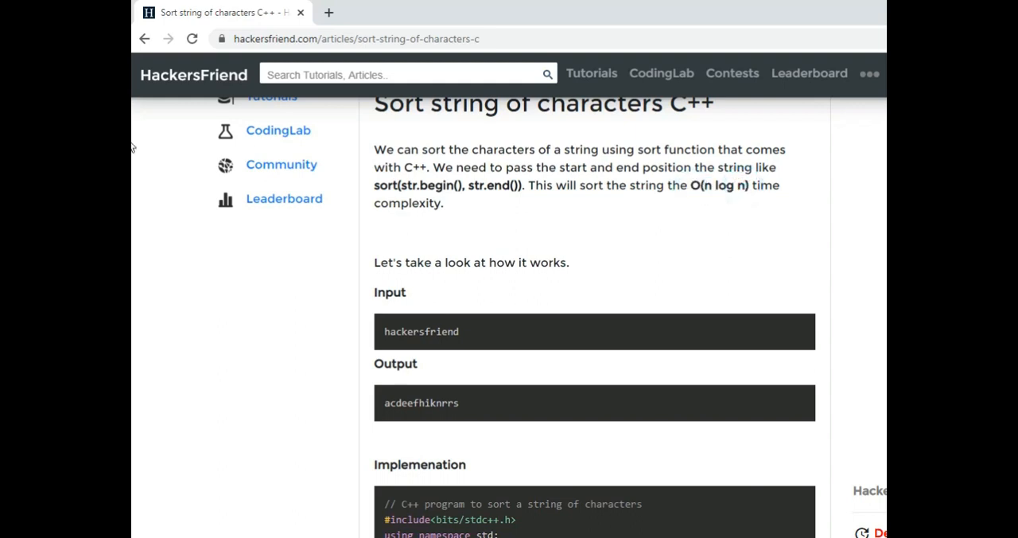
{"action": "scroll", "scroll_direction": "down", "scroll_amount": 3}
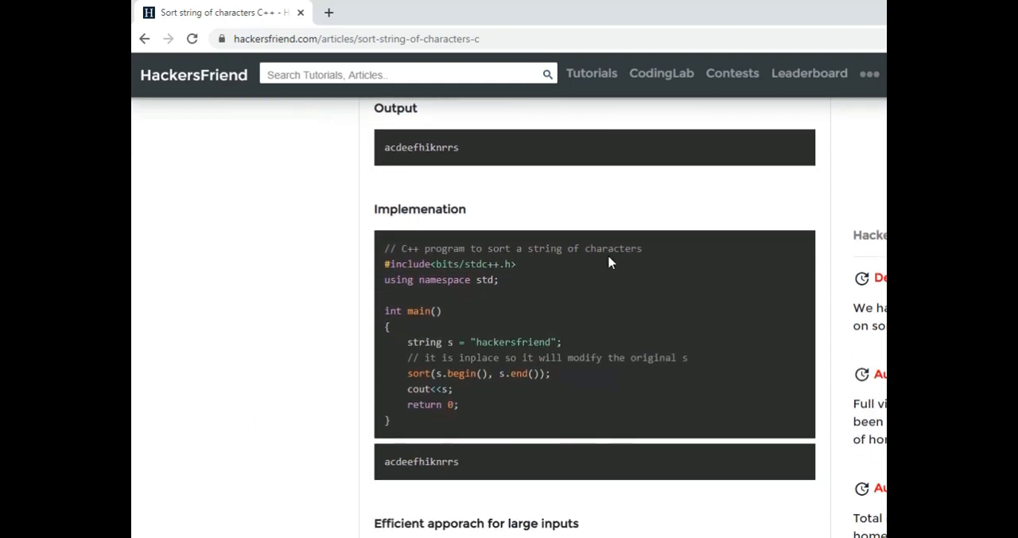
{"action": "left_click", "coordinate": [384, 264]}
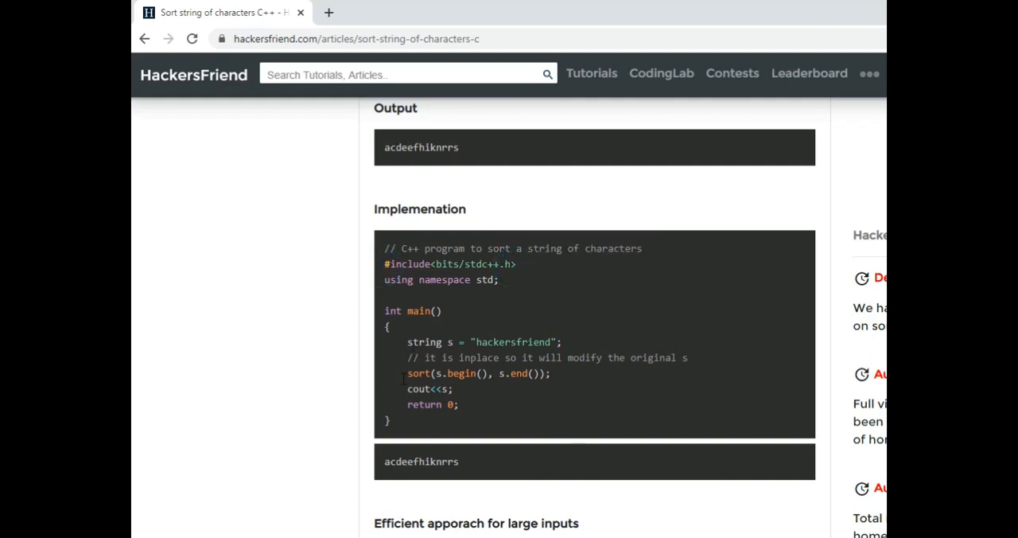
{"action": "double_click", "coordinate": [477, 373]}
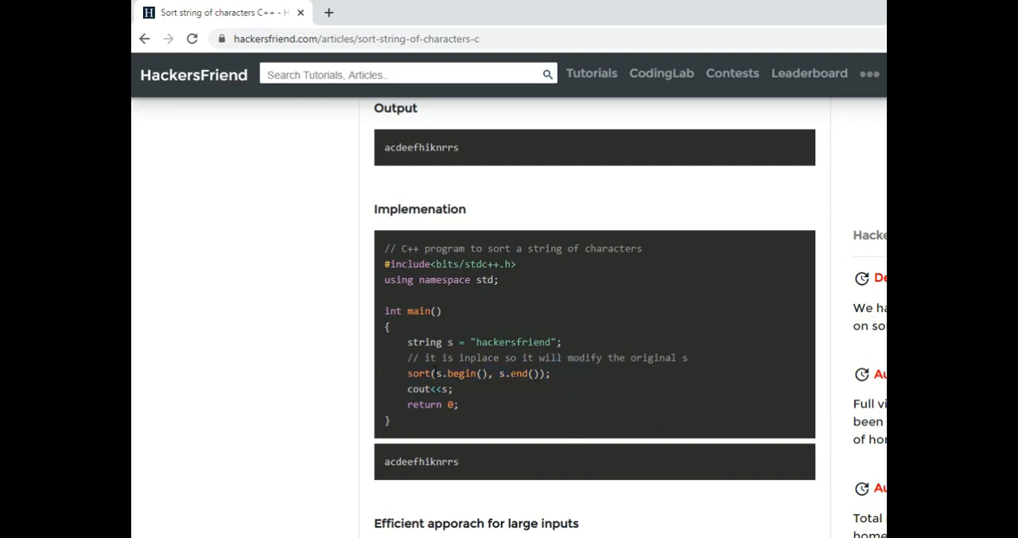
{"action": "mouse_move", "coordinate": [413, 357]}
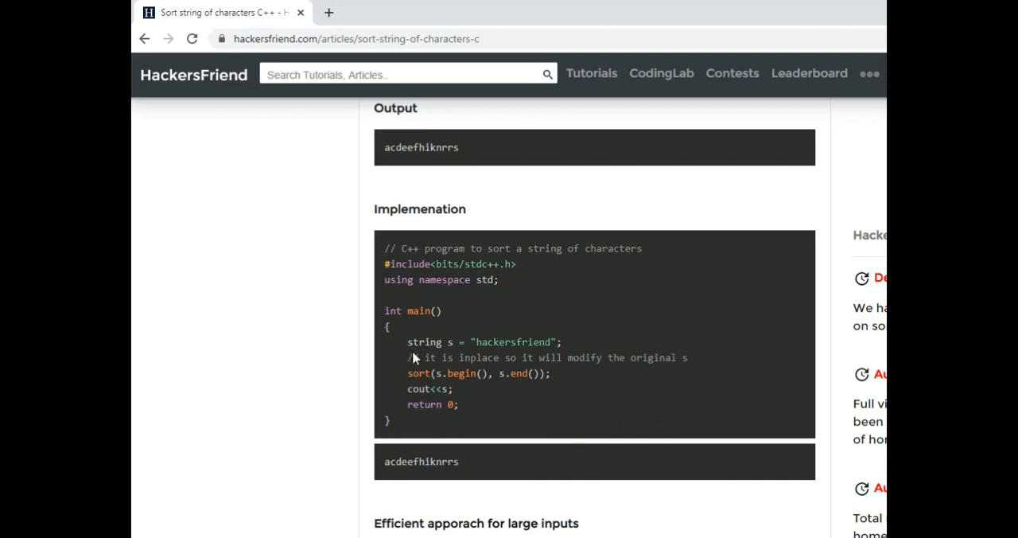
{"action": "left_click", "coordinate": [407, 373]}
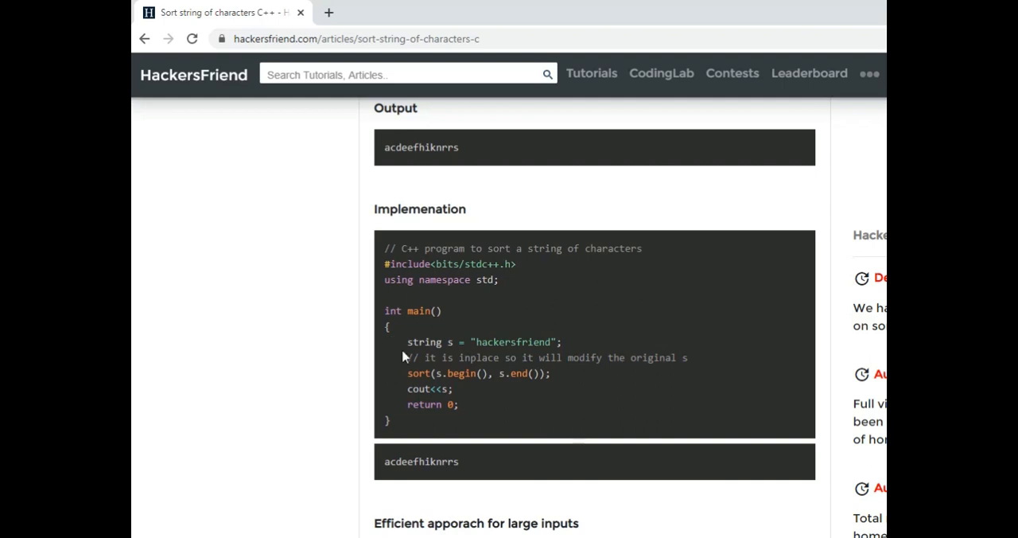
{"action": "left_click", "coordinate": [461, 461]}
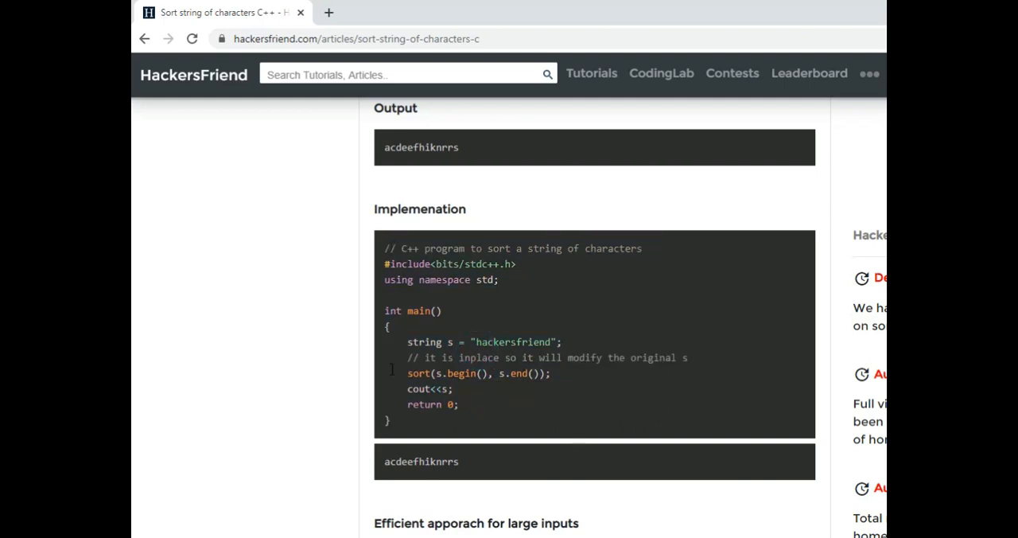
{"action": "left_click_drag", "start_coordinate": [385, 248], "coordinate": [389, 422]}
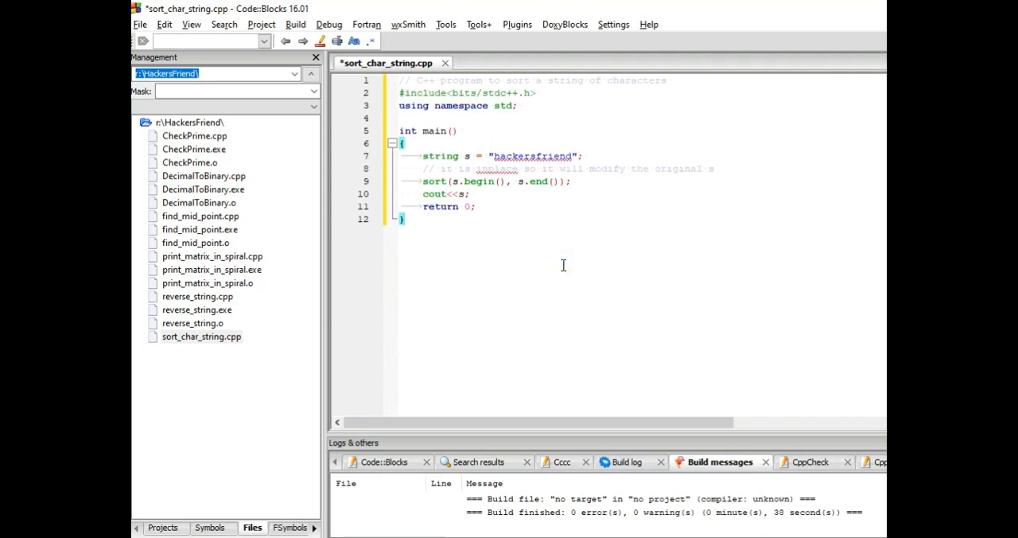
- Save sort_char_string.cpp and launch Build and run
{"action": "key", "text": "ctrl+s"}
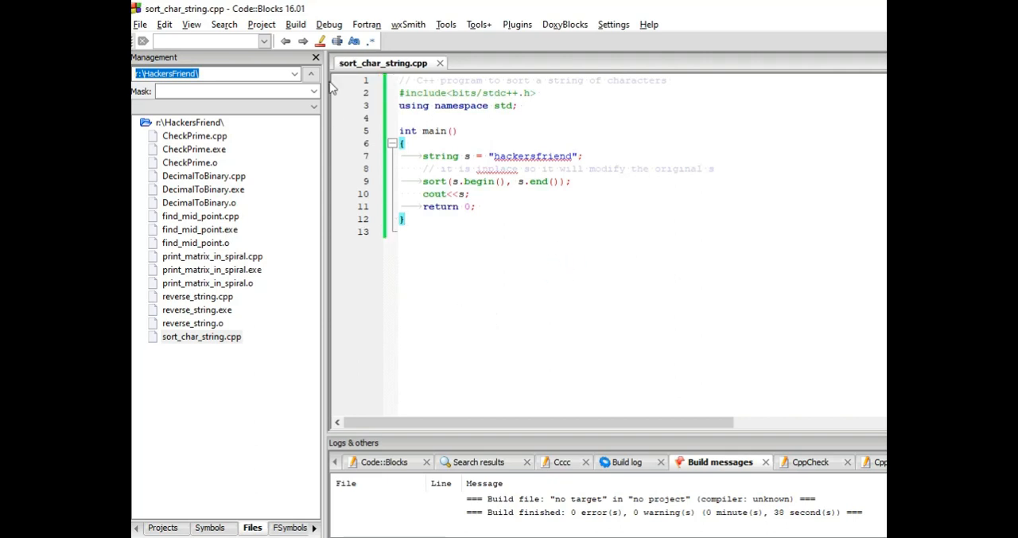
{"action": "left_click", "coordinate": [295, 24]}
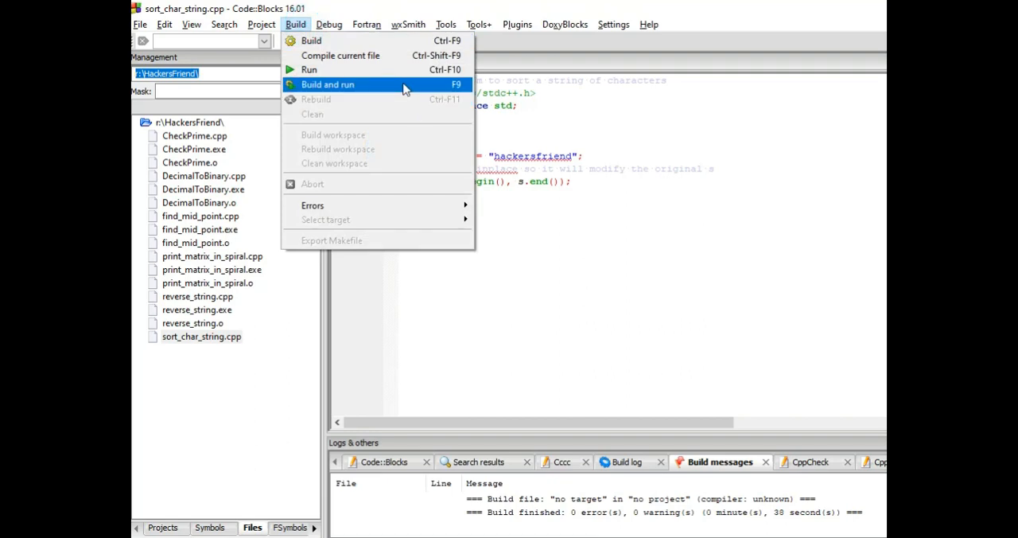
{"action": "left_click", "coordinate": [328, 85]}
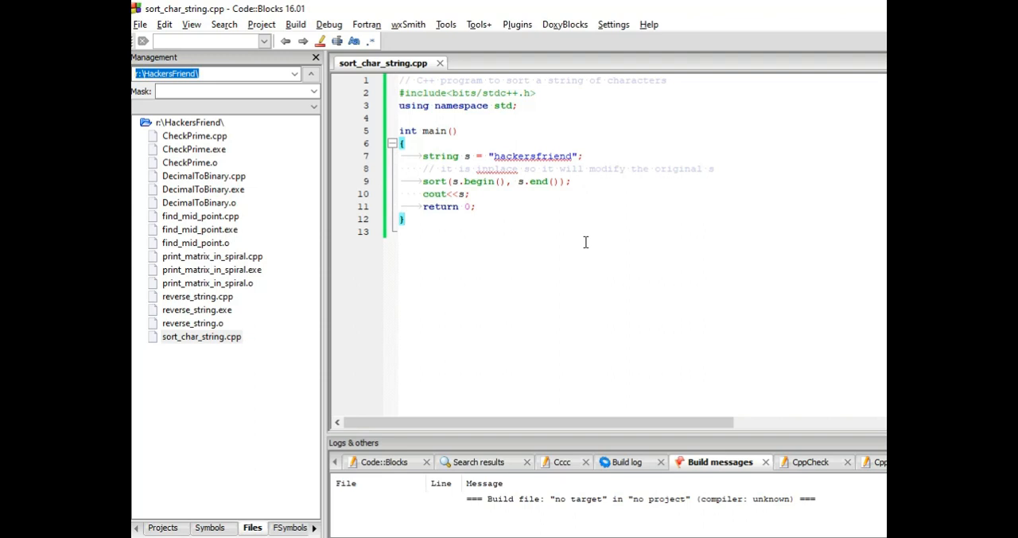
{"action": "mouse_move", "coordinate": [451, 296]}
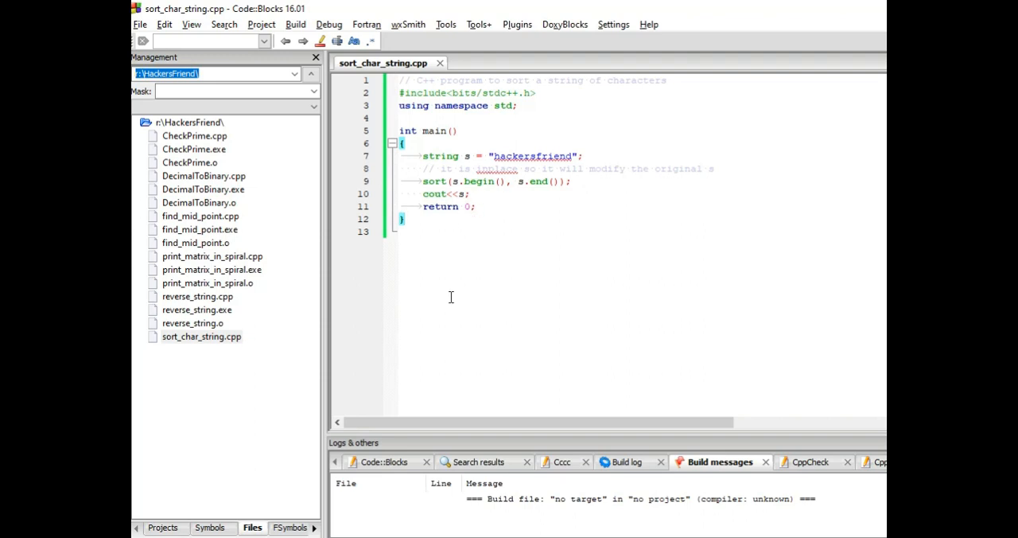
{"action": "mouse_move", "coordinate": [684, 497]}
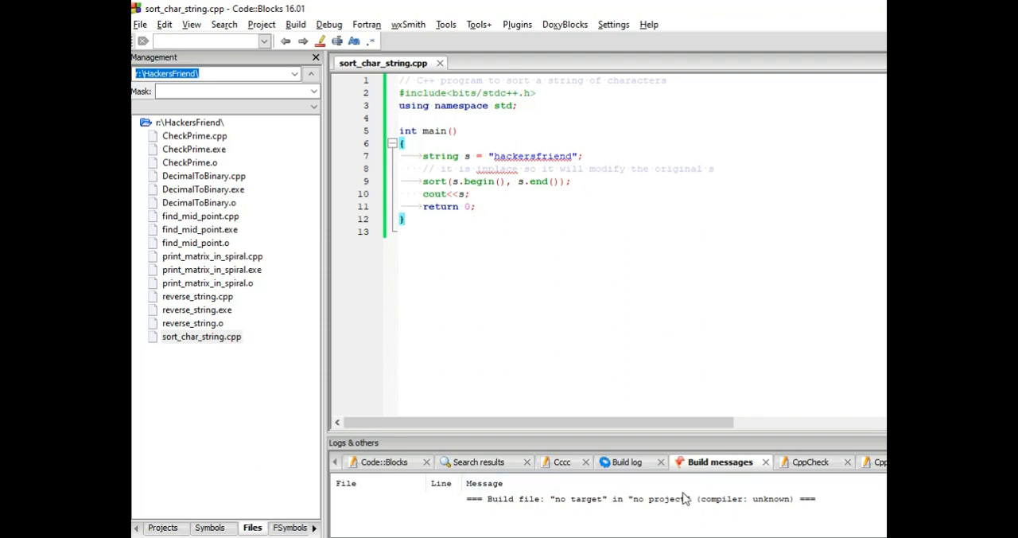
{"action": "mouse_move", "coordinate": [512, 249]}
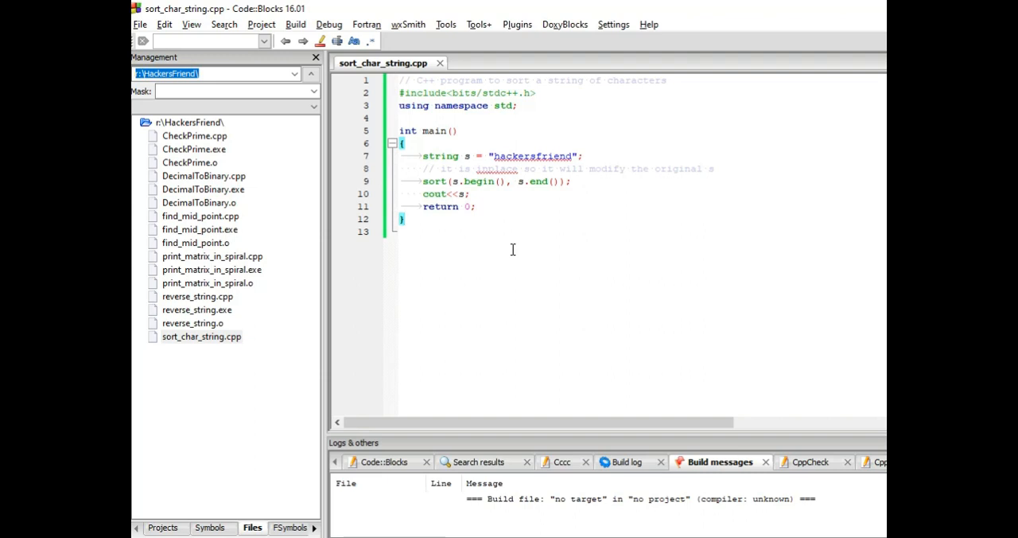
{"action": "mouse_move", "coordinate": [482, 245]}
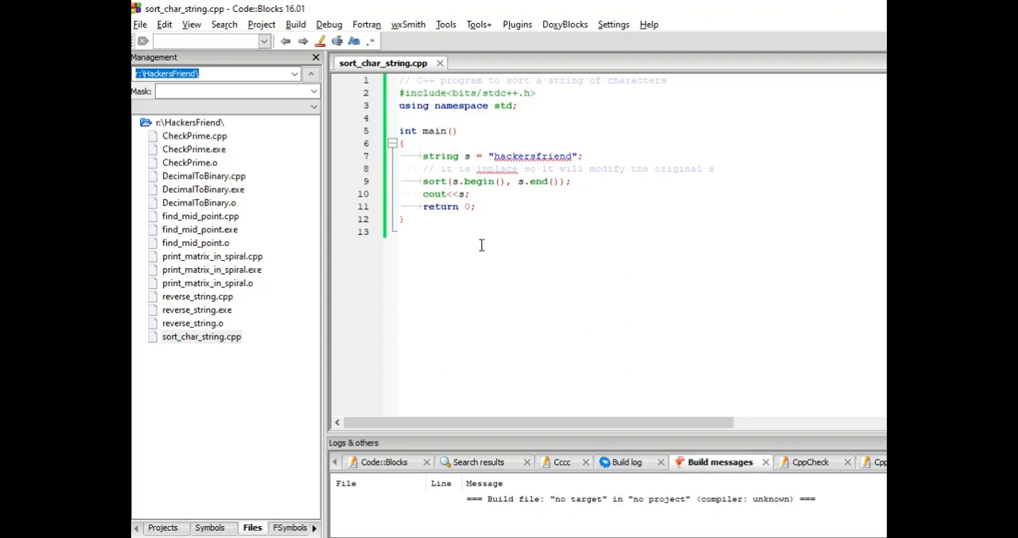
{"action": "mouse_move", "coordinate": [531, 276]}
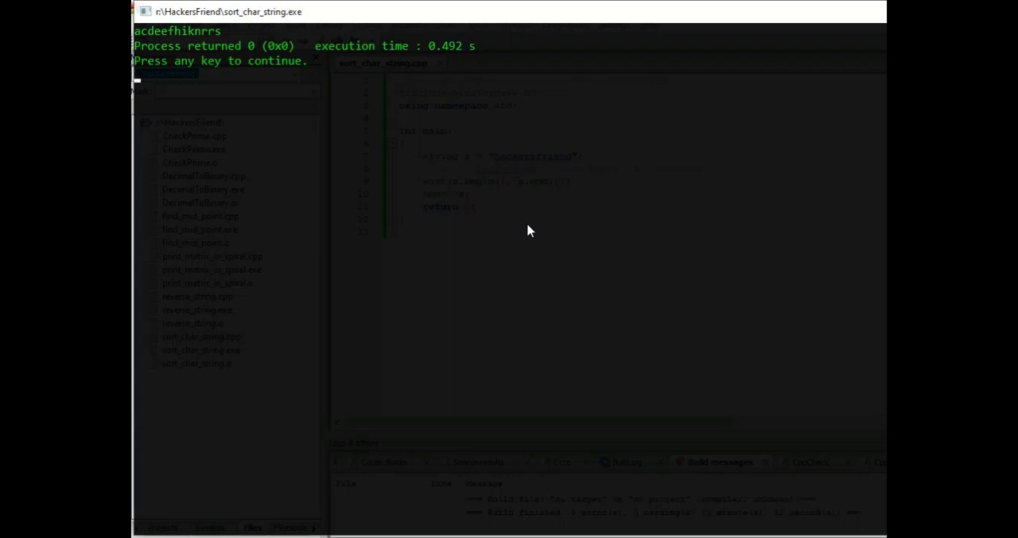
{"action": "mouse_move", "coordinate": [153, 40]}
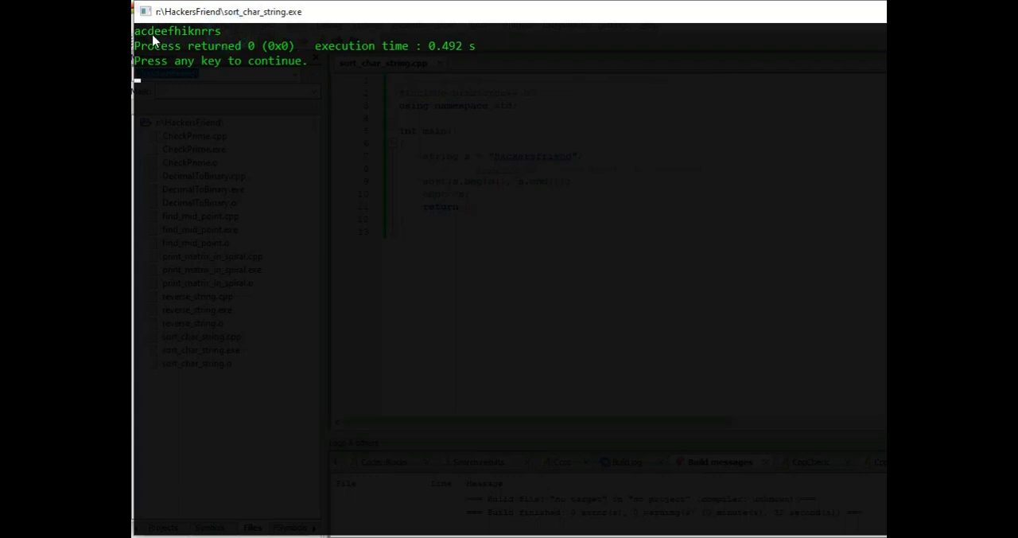
{"action": "mouse_move", "coordinate": [386, 60]}
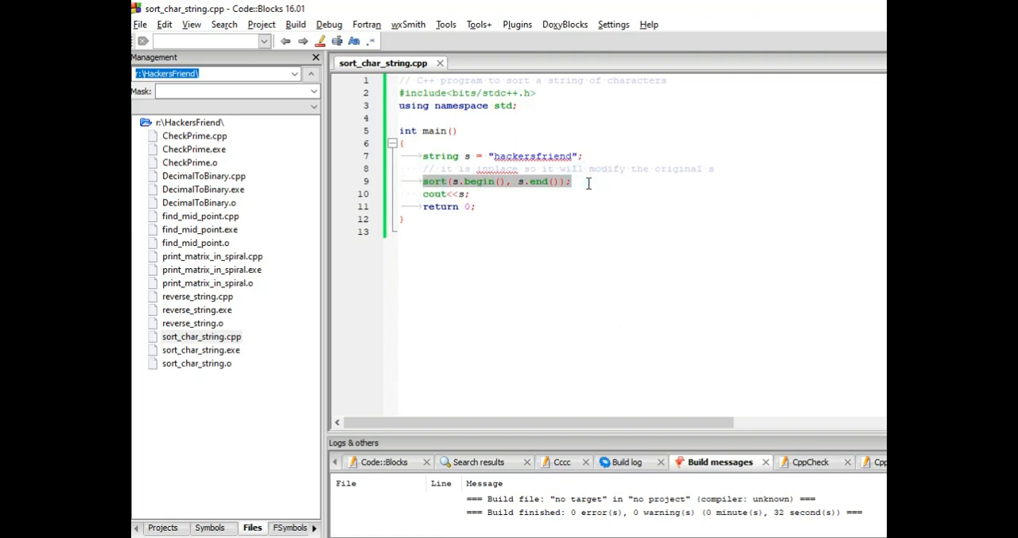
{"action": "left_click", "coordinate": [569, 181]}
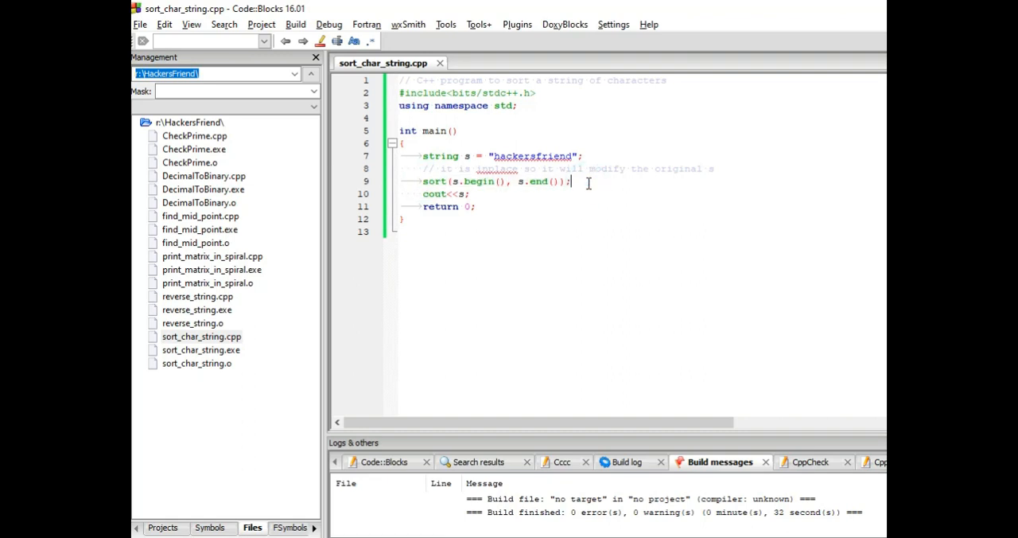
{"action": "mouse_move", "coordinate": [521, 292]}
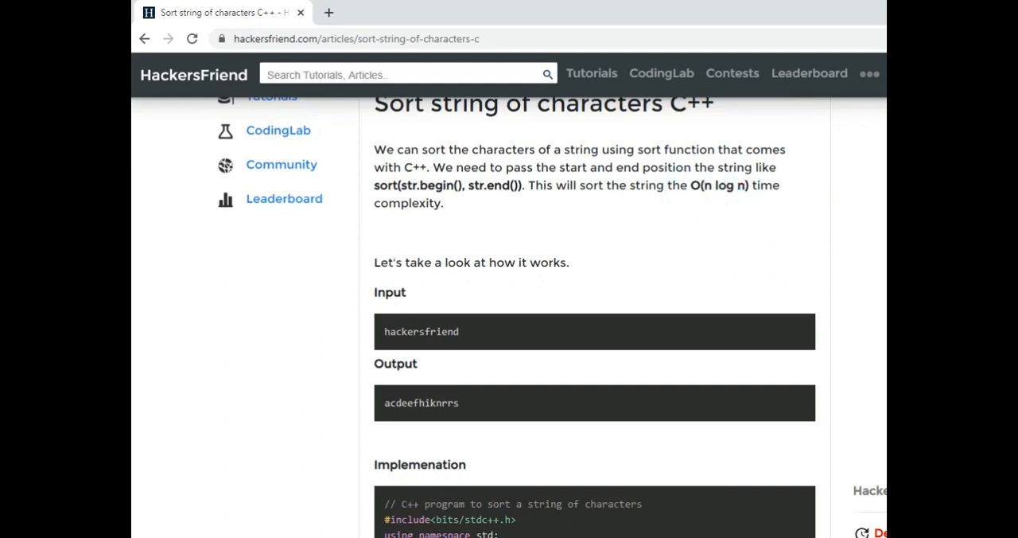
{"action": "scroll", "scroll_direction": "down", "scroll_amount": 3}
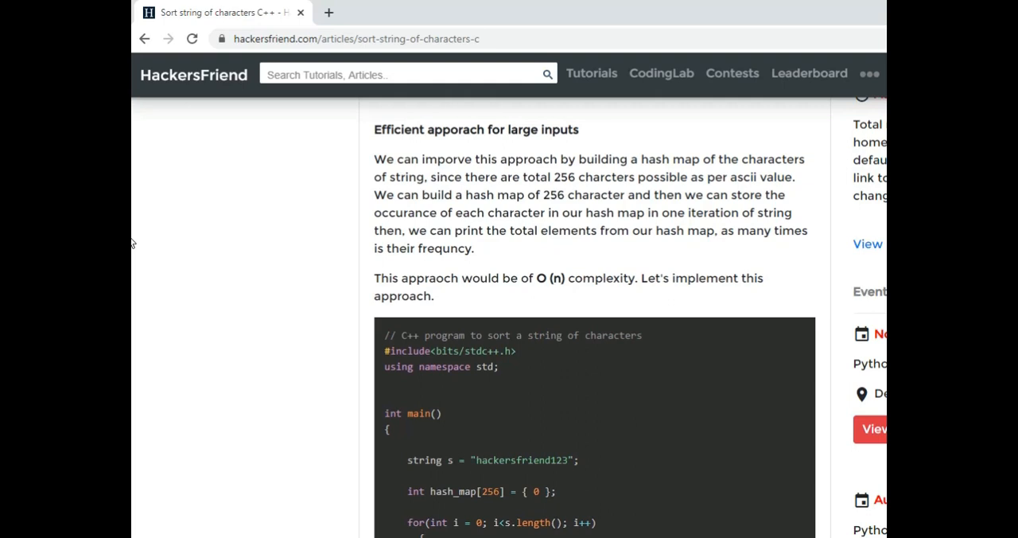
{"action": "scroll", "scroll_direction": "down", "scroll_amount": 3}
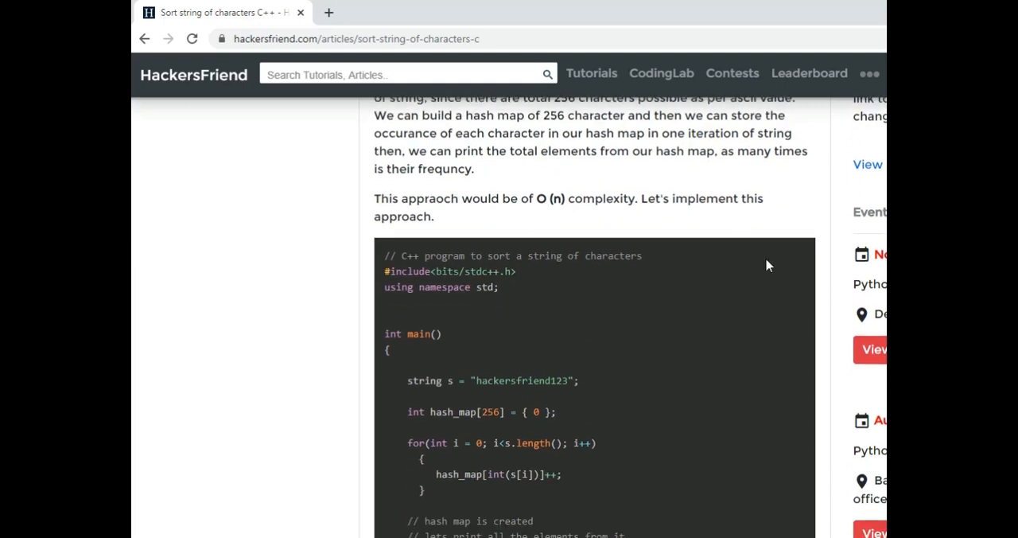
{"action": "scroll", "scroll_direction": "down", "scroll_amount": 3}
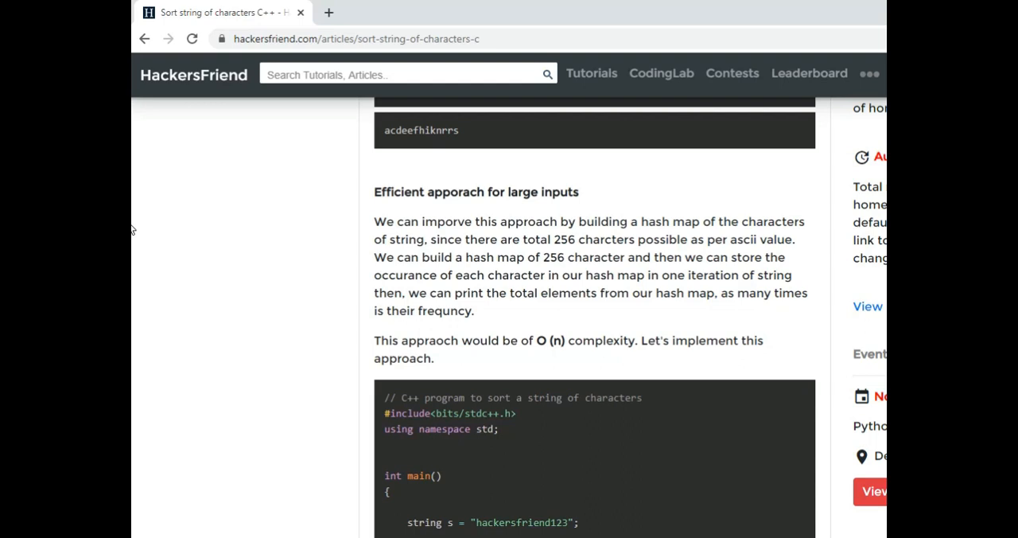
{"action": "scroll", "scroll_direction": "down", "scroll_amount": 3}
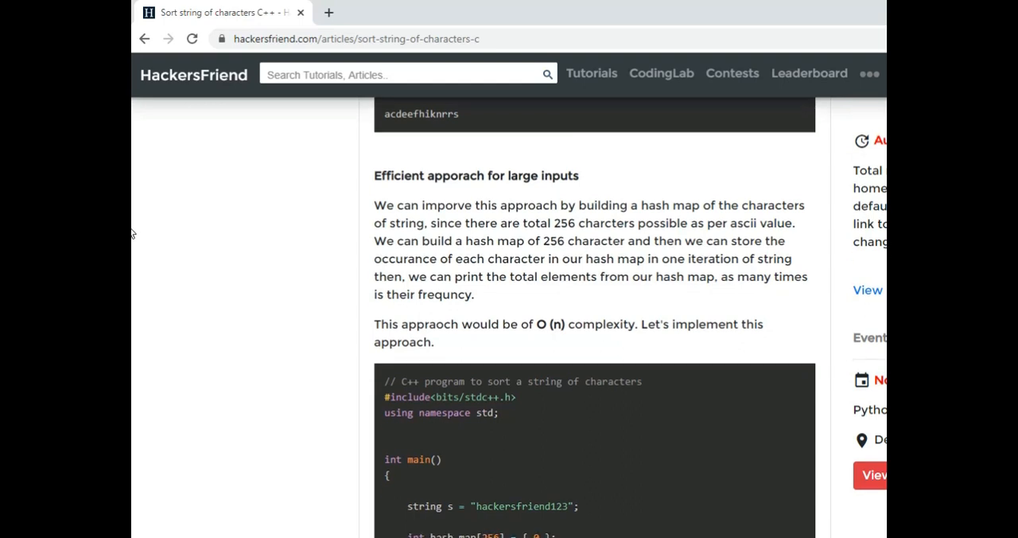
{"action": "mouse_move", "coordinate": [551, 225]}
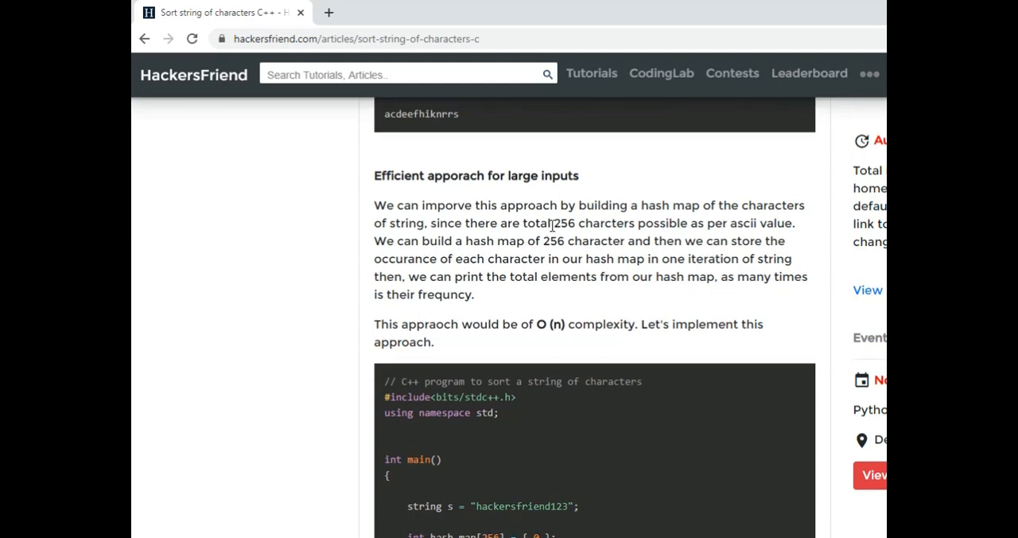
{"action": "left_click_drag", "start_coordinate": [552, 223], "coordinate": [639, 223]}
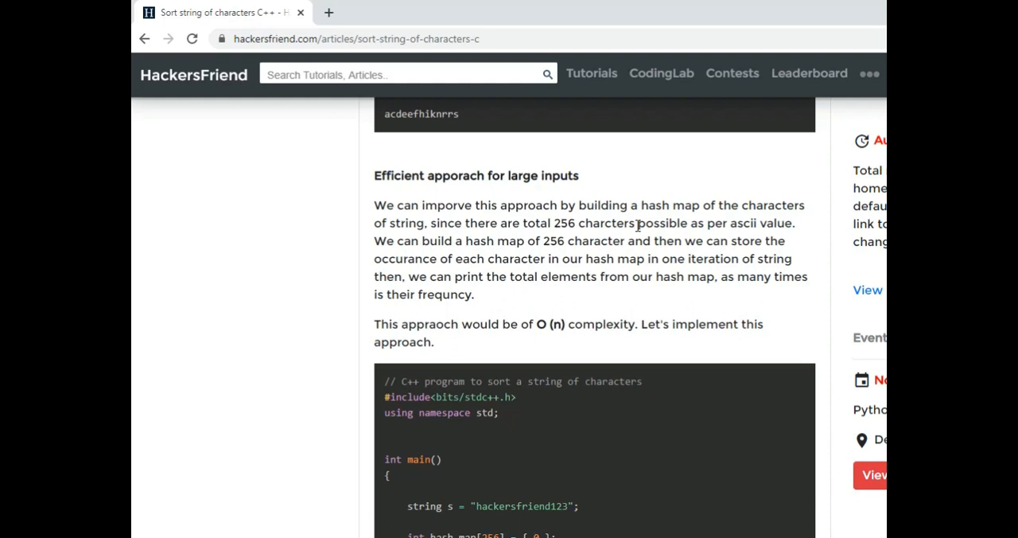
{"action": "mouse_move", "coordinate": [706, 207]}
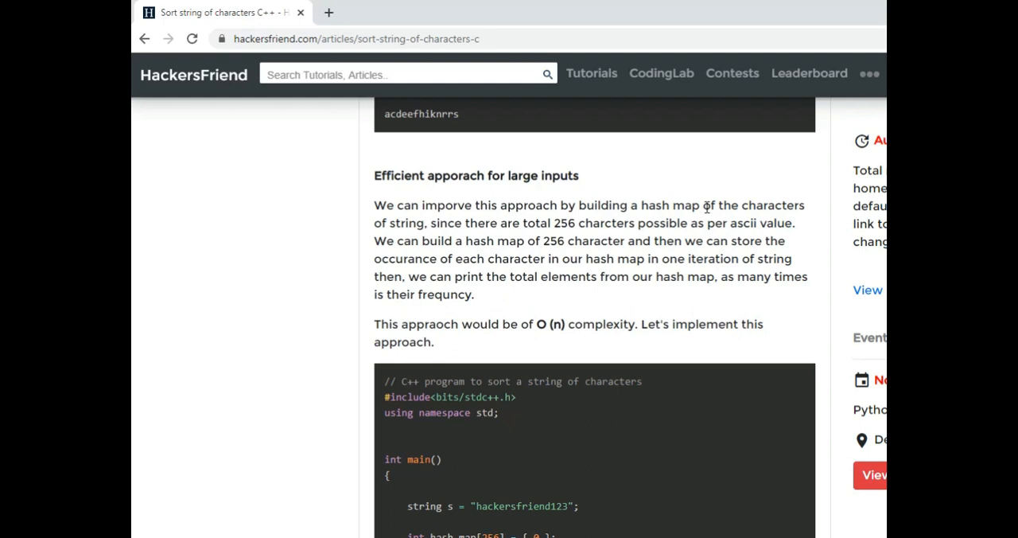
{"action": "mouse_move", "coordinate": [444, 258]}
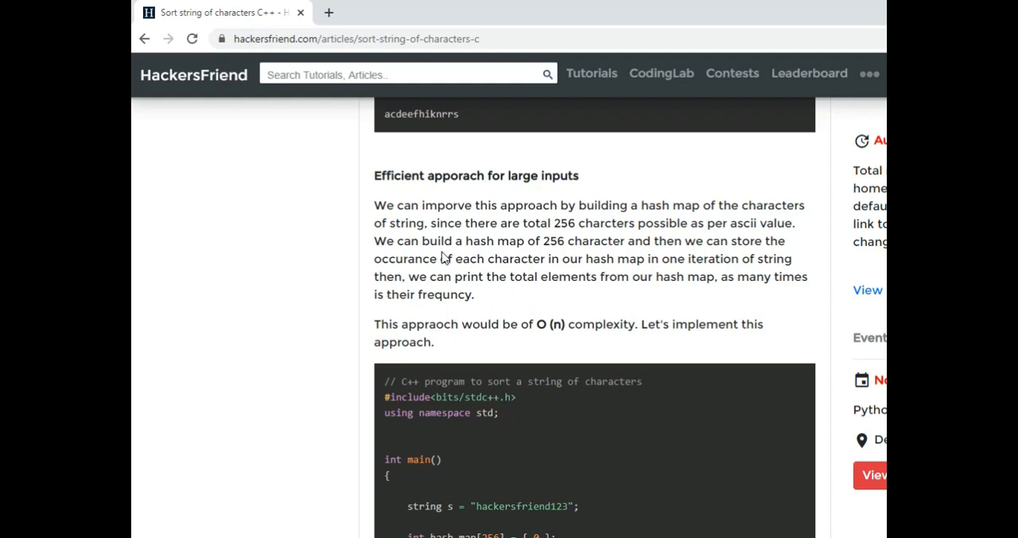
{"action": "mouse_move", "coordinate": [814, 223]}
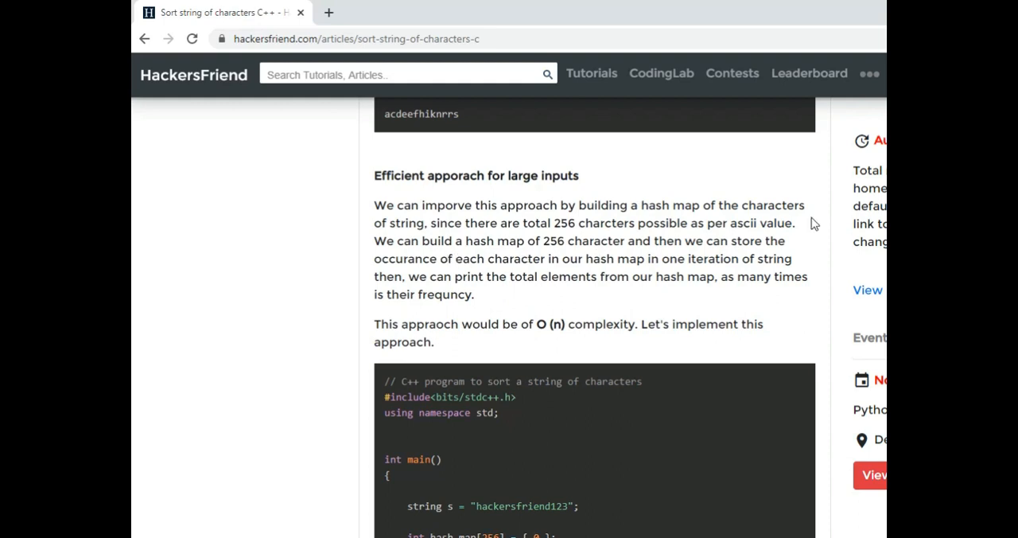
{"action": "scroll", "scroll_direction": "down", "scroll_amount": 3}
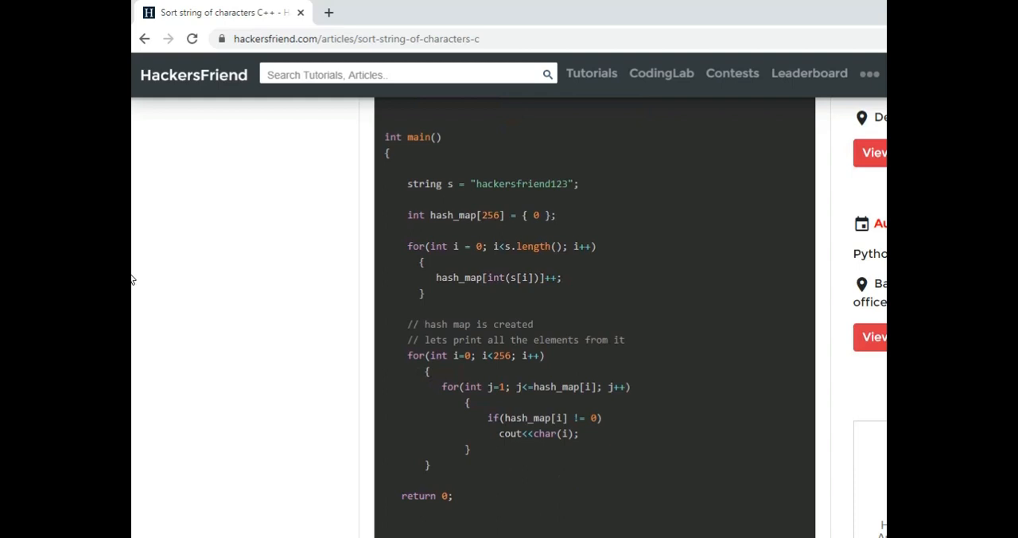
{"action": "mouse_move", "coordinate": [522, 220]}
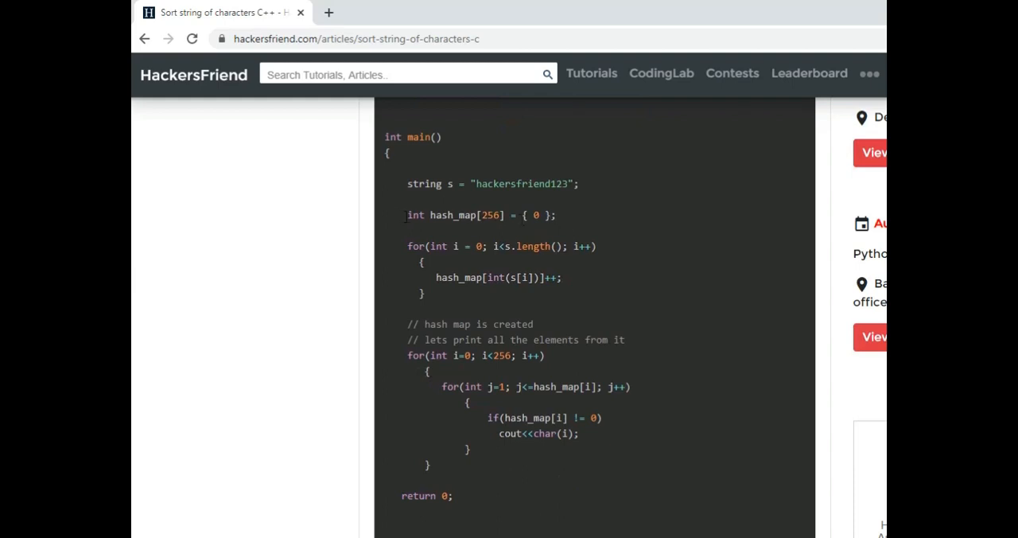
{"action": "mouse_move", "coordinate": [604, 215]}
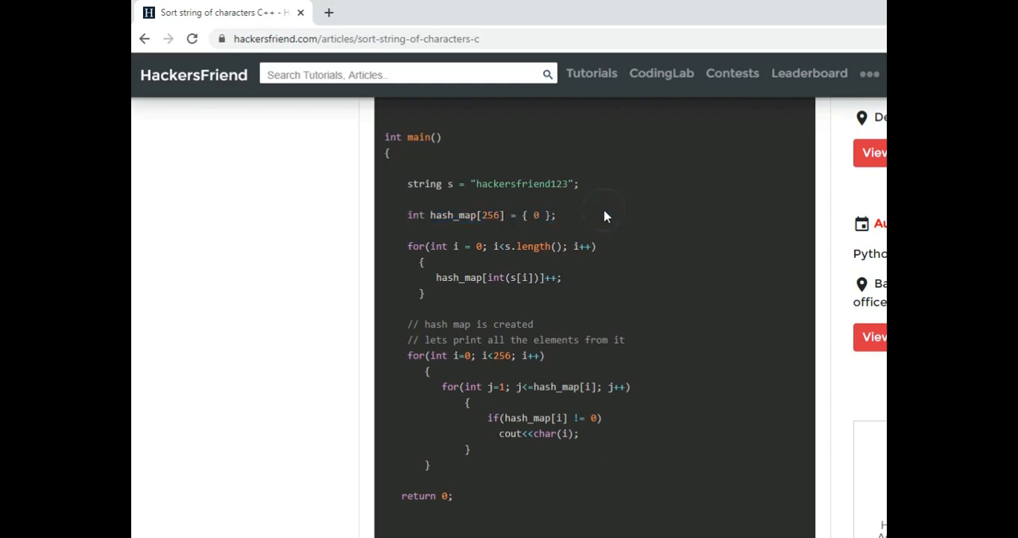
{"action": "left_click", "coordinate": [520, 215]}
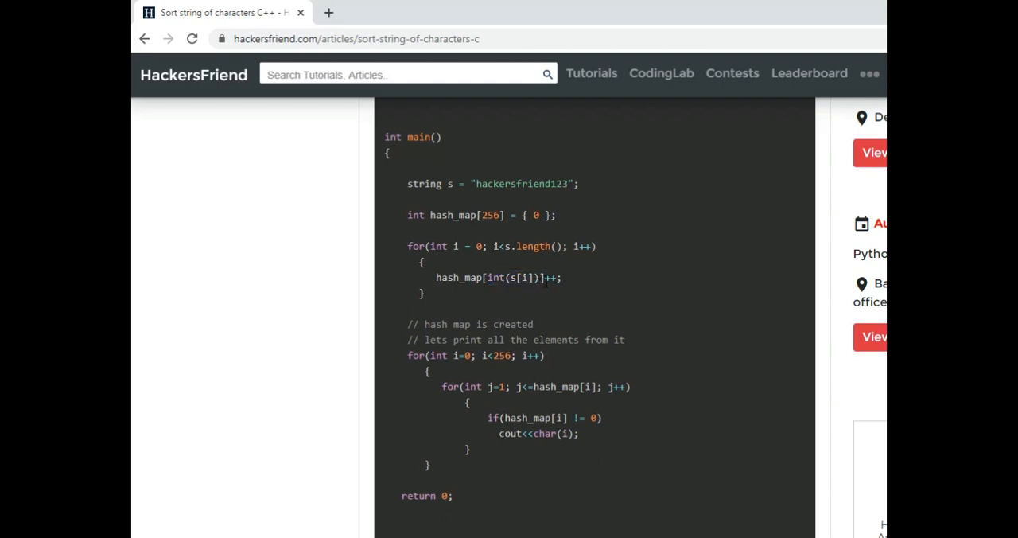
{"action": "mouse_move", "coordinate": [503, 232]}
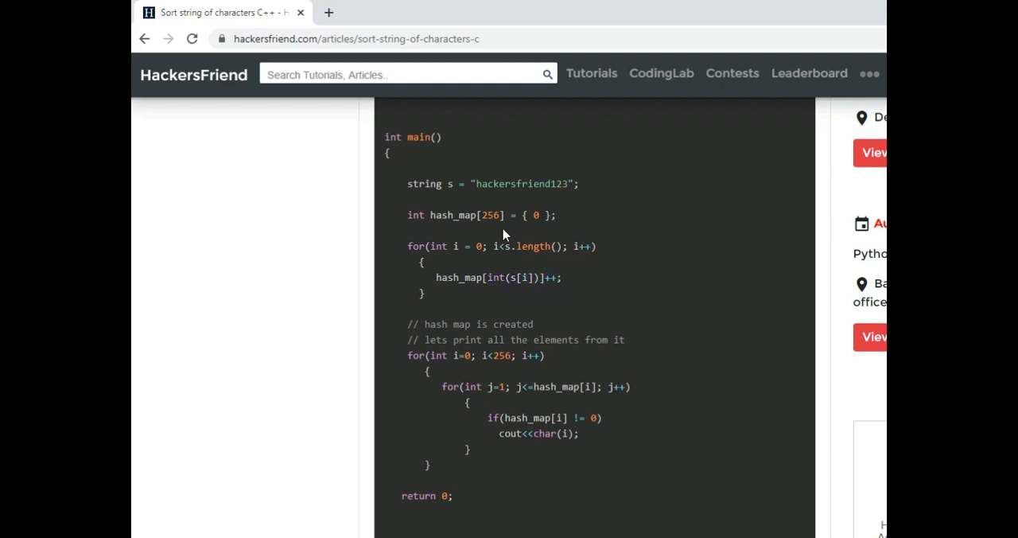
{"action": "mouse_move", "coordinate": [492, 230]}
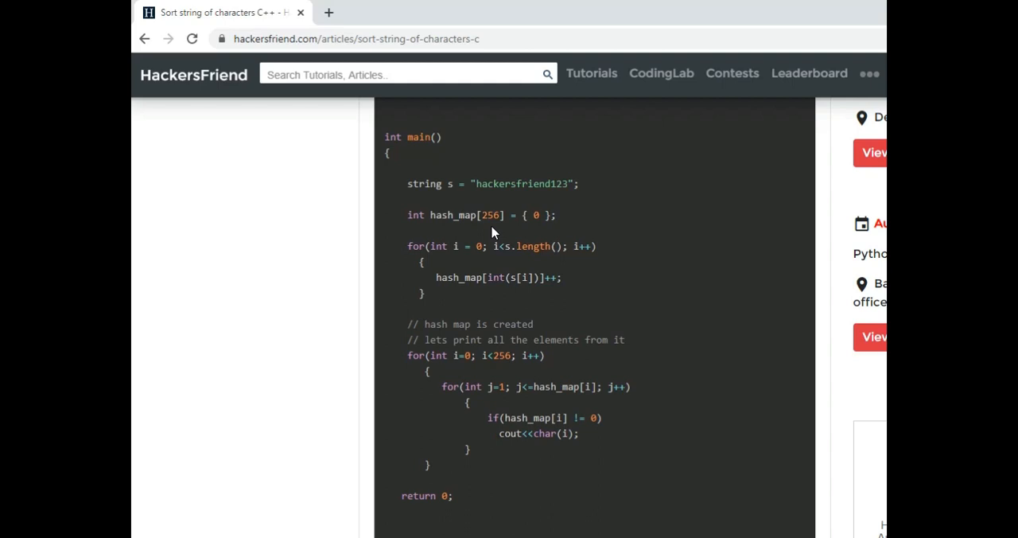
{"action": "left_click", "coordinate": [410, 246]}
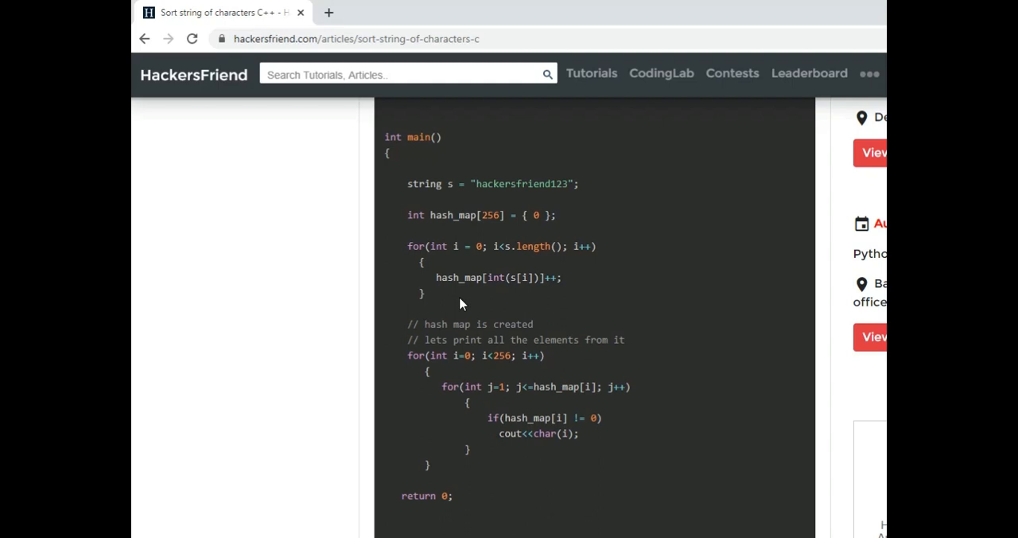
{"action": "scroll", "scroll_direction": "down", "scroll_amount": 3}
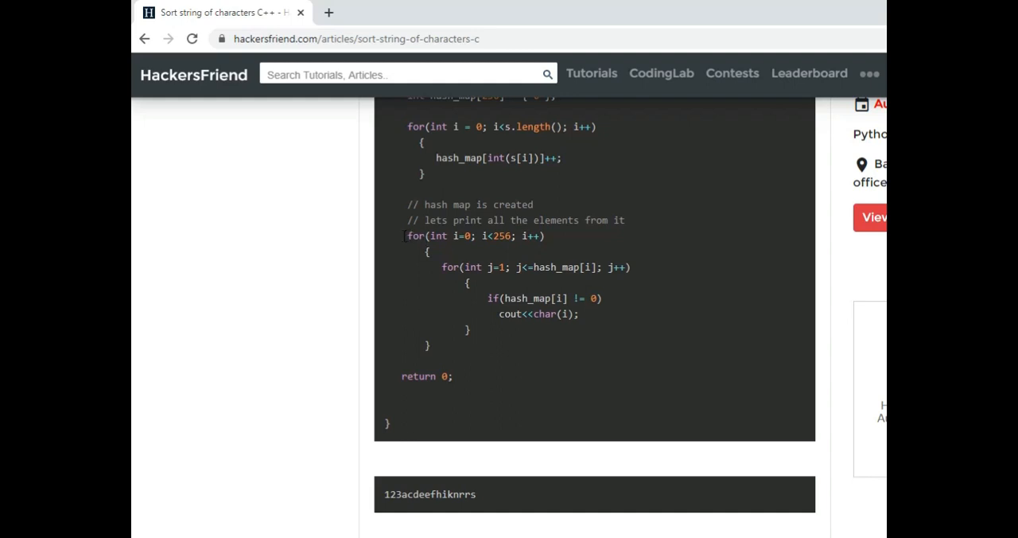
{"action": "left_click_drag", "start_coordinate": [406, 235], "coordinate": [430, 253]}
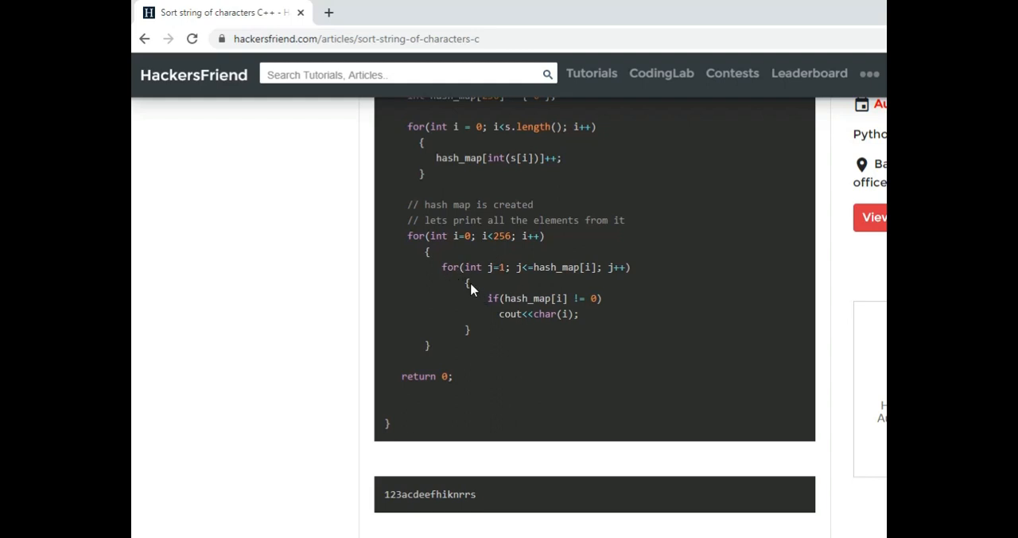
{"action": "left_click", "coordinate": [443, 267]}
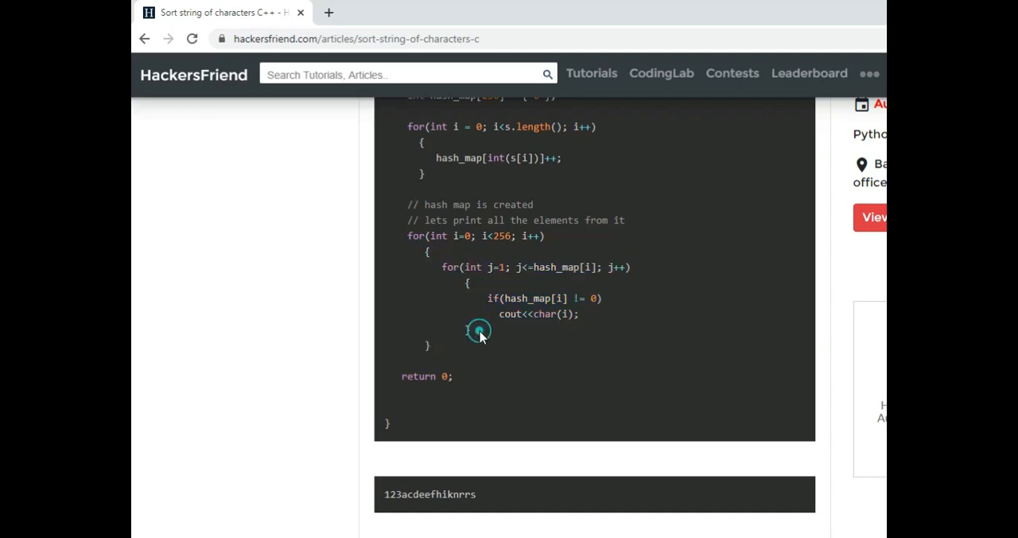
{"action": "left_click", "coordinate": [478, 329]}
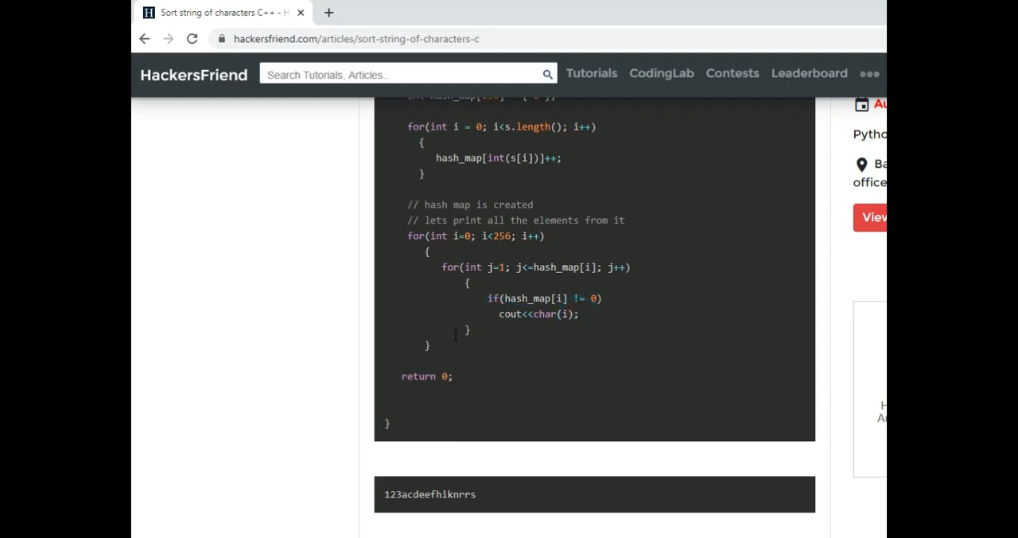
{"action": "scroll", "scroll_direction": "down", "scroll_amount": 3}
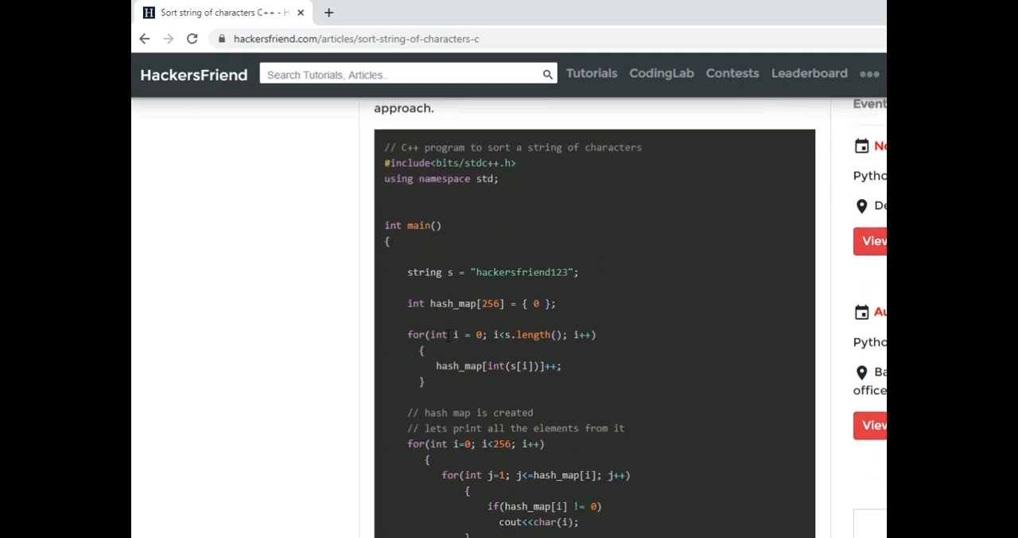
{"action": "mouse_move", "coordinate": [363, 139]}
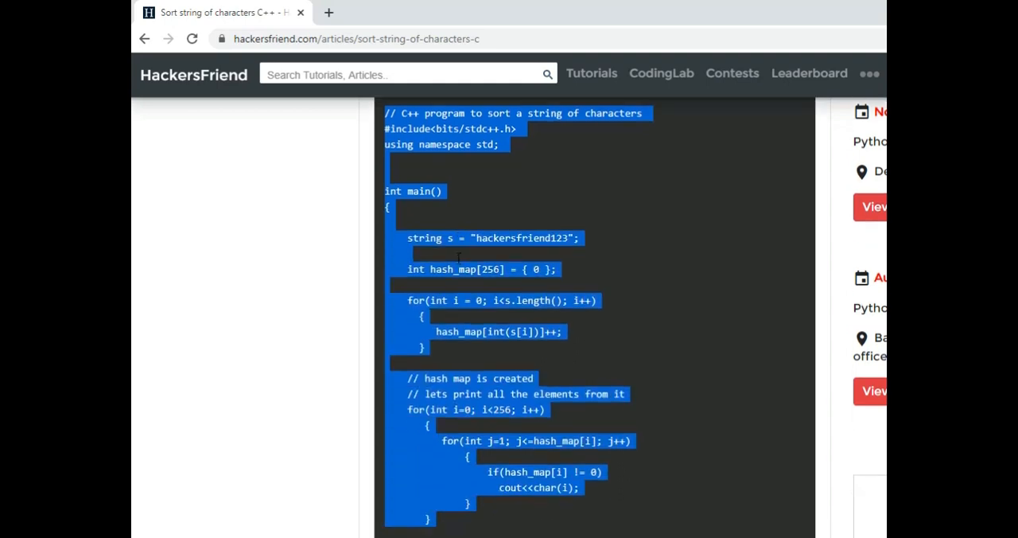
- Scroll down the article to reach the hash-map program's code block
{"action": "scroll", "scroll_direction": "down", "scroll_amount": 3}
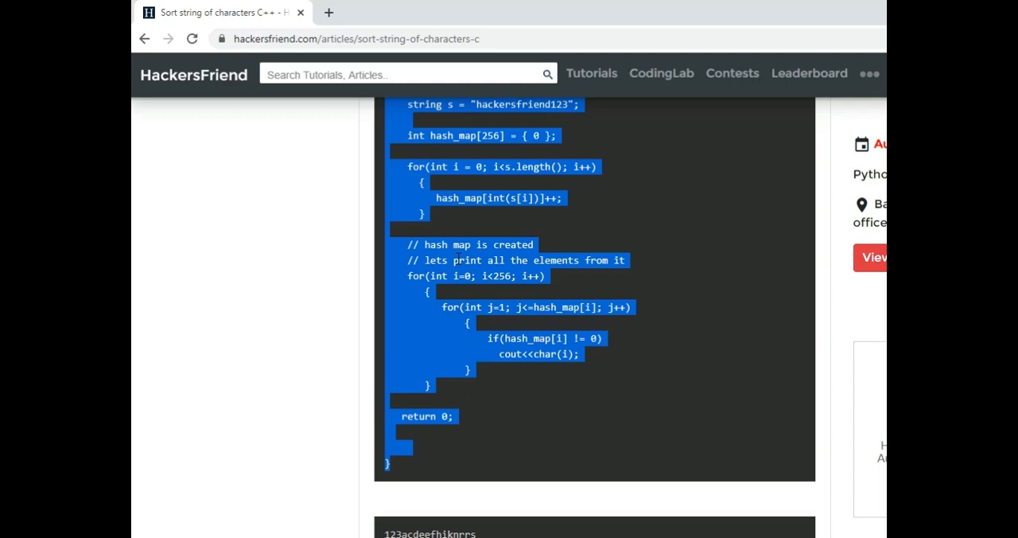
{"action": "mouse_move", "coordinate": [576, 398]}
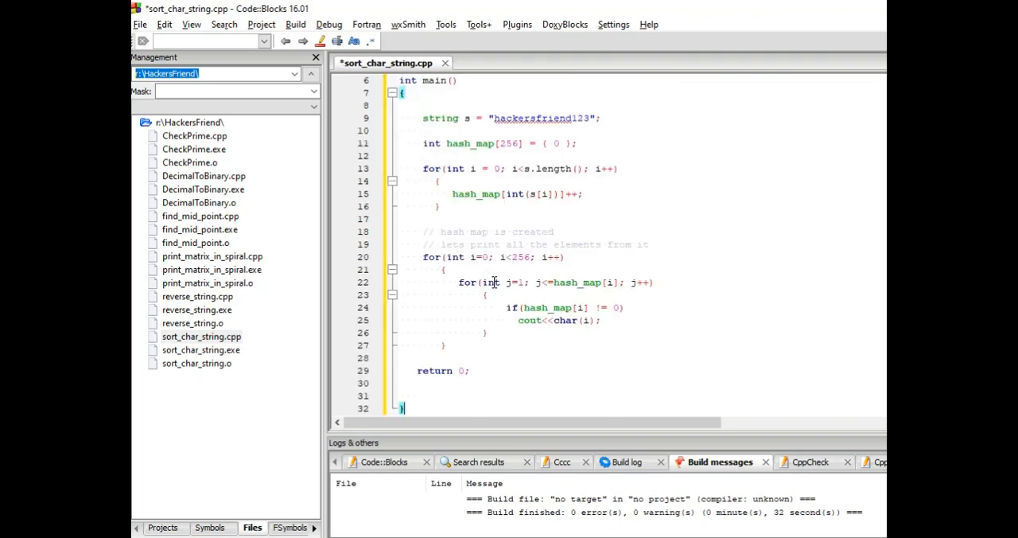
- Save the pasted hash-map program and run Build and run on it
{"action": "key", "text": "ctrl+s"}
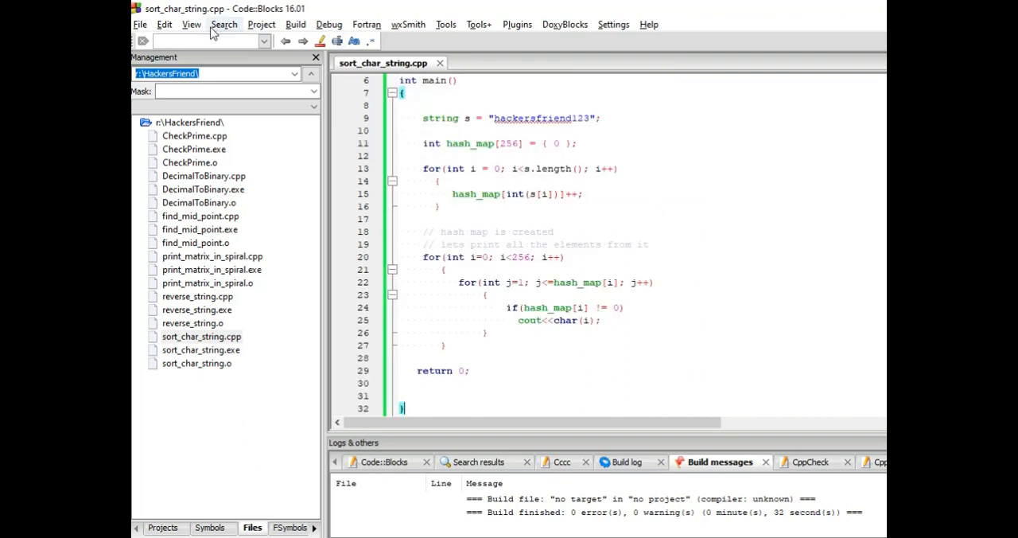
{"action": "left_click", "coordinate": [295, 24]}
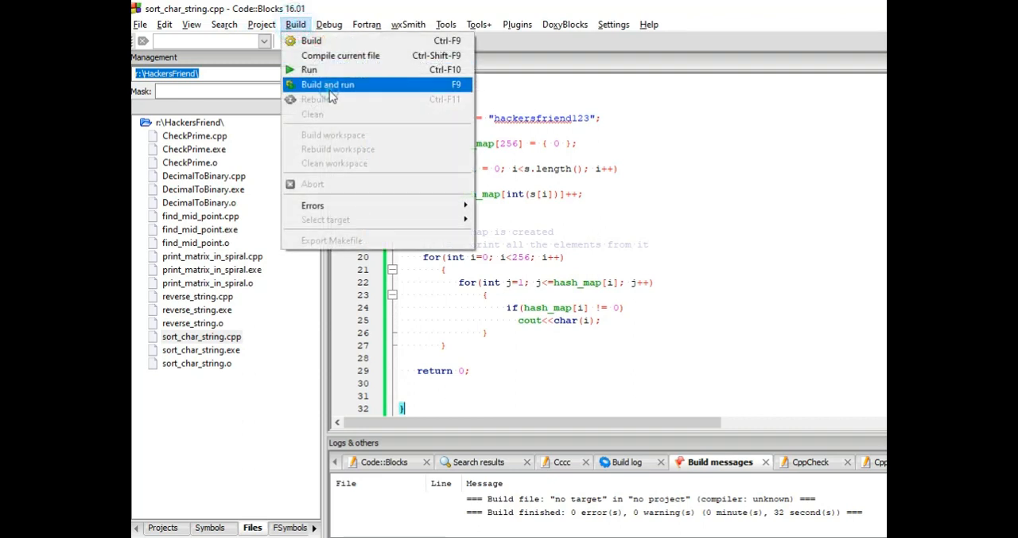
{"action": "left_click", "coordinate": [327, 85]}
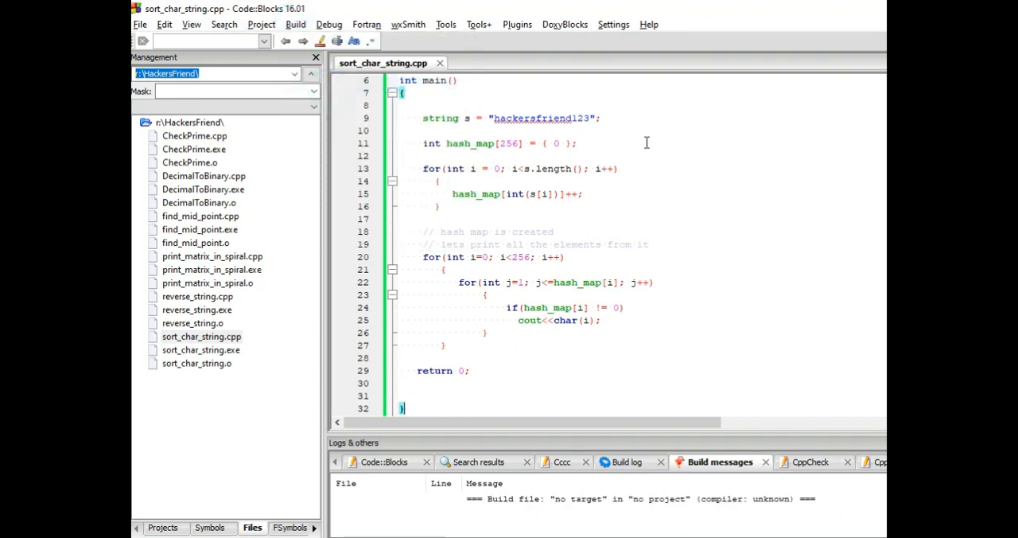